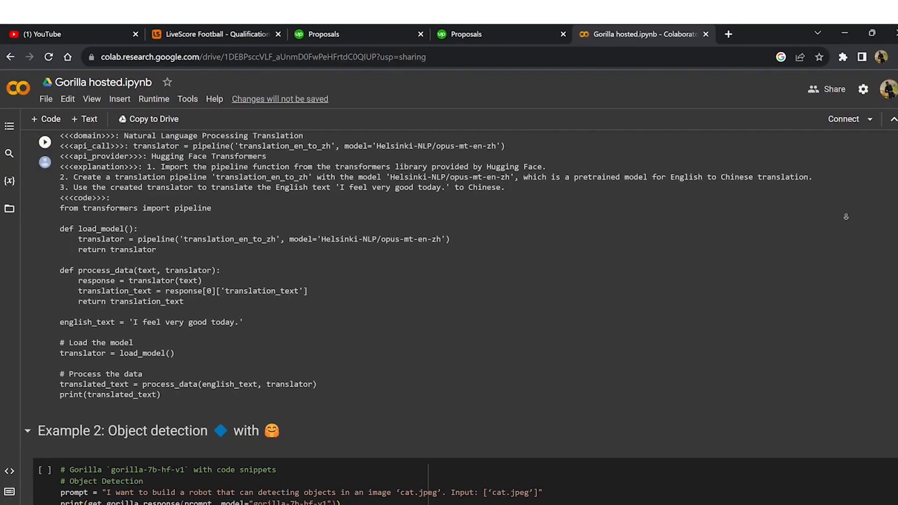
Step: Scroll past the translation code to the Example 2 object detection cell and its output
scroll(down, 3)
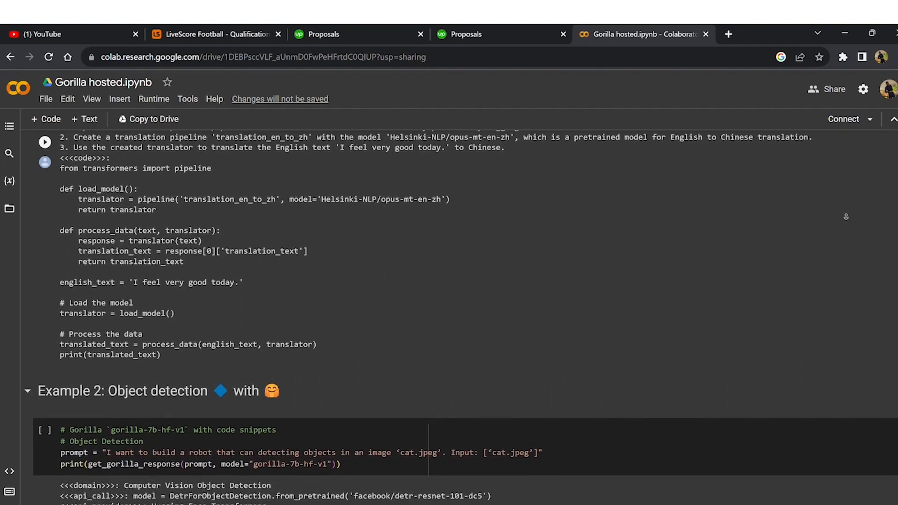
scroll(down, 3)
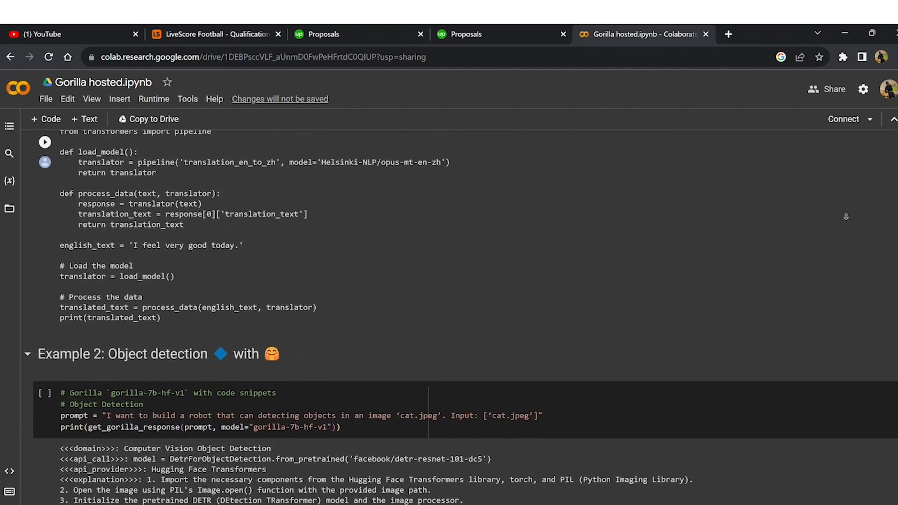
scroll(down, 3)
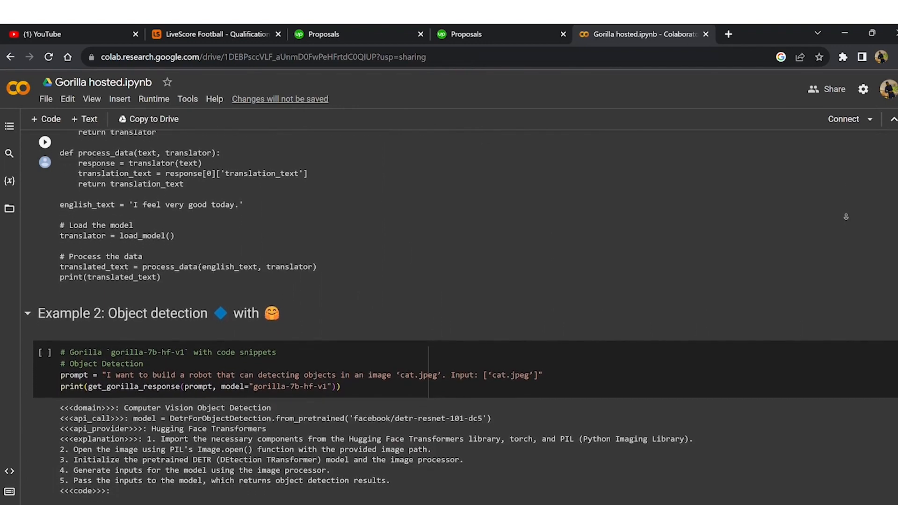
scroll(down, 3)
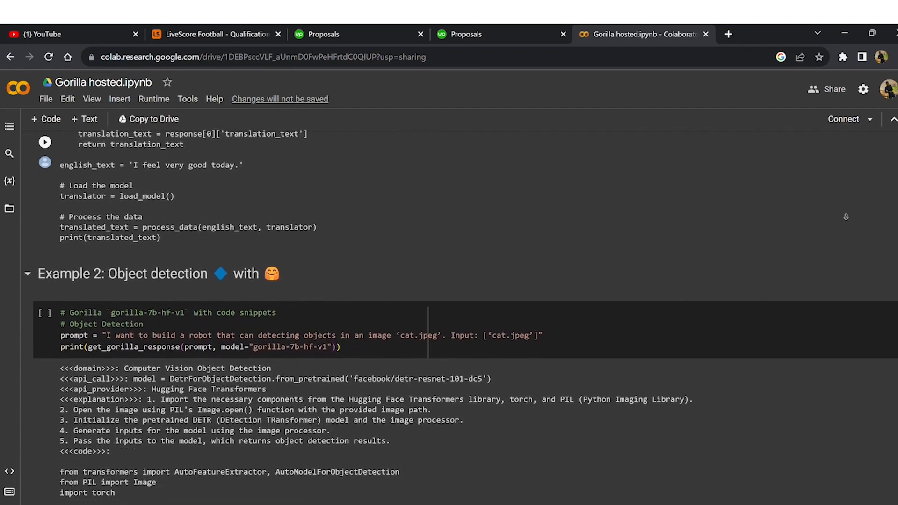
scroll(down, 3)
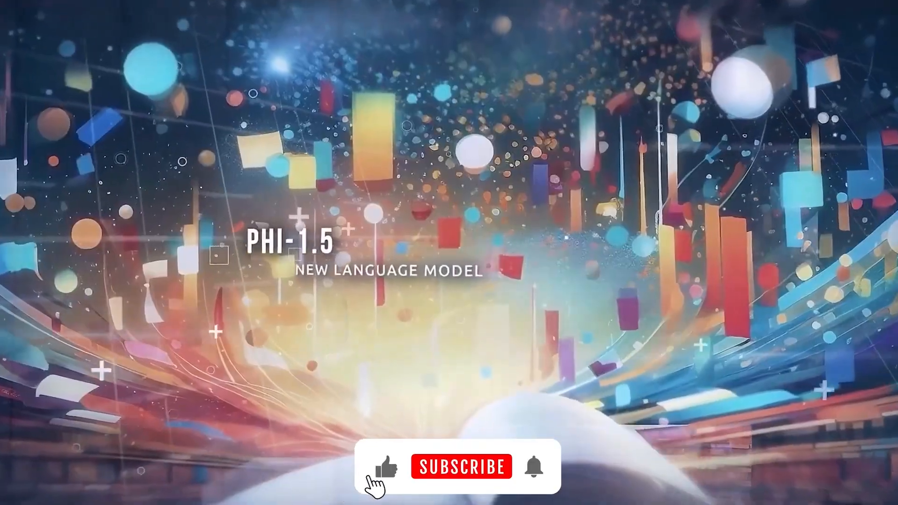
Step: Leave the Gorilla notebook and bring up the outro subscribe screen
click(460, 466)
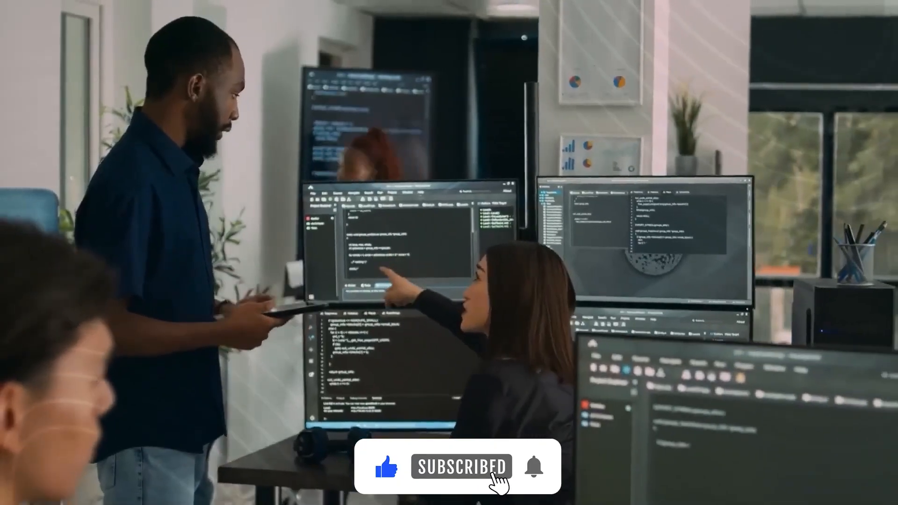